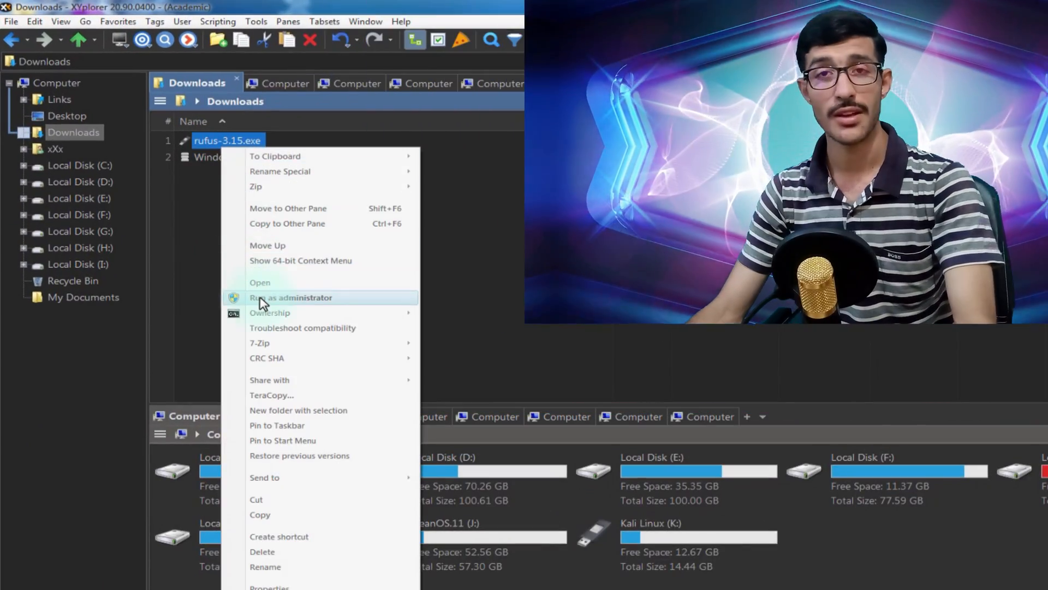
Launch rufus-3.15.exe from Downloads with administrator rights
{"action": "left_click", "coordinate": [290, 297]}
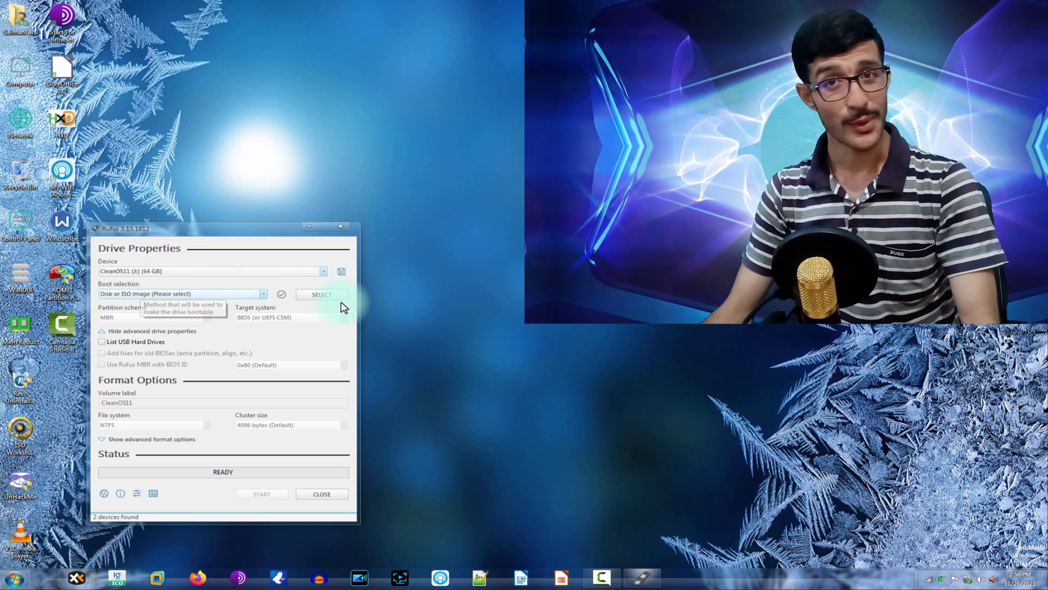
{"action": "mouse_move", "coordinate": [347, 286]}
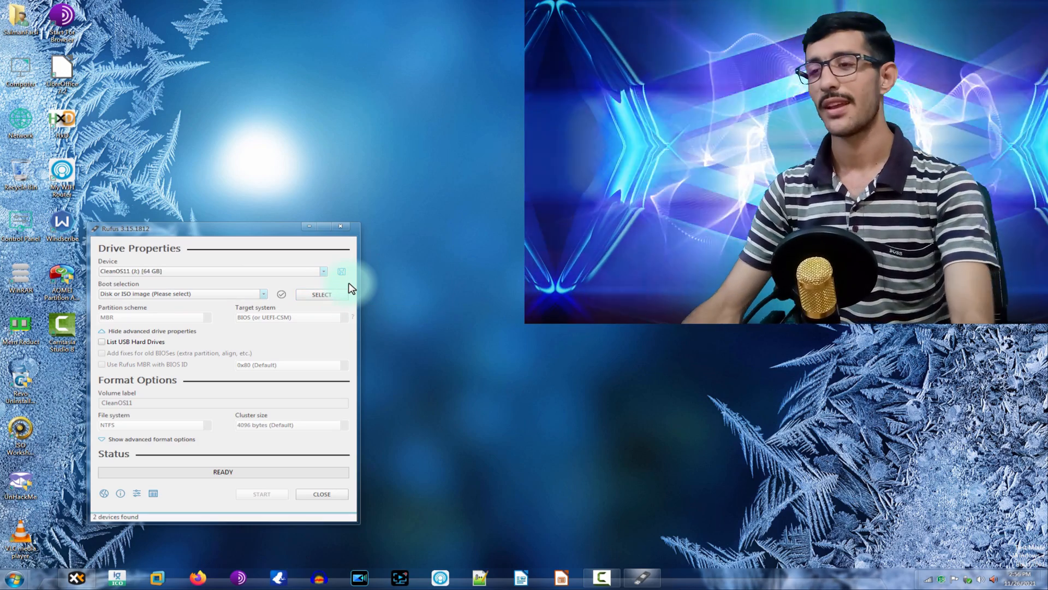
{"action": "left_click_drag", "start_coordinate": [222, 228], "coordinate": [246, 192]}
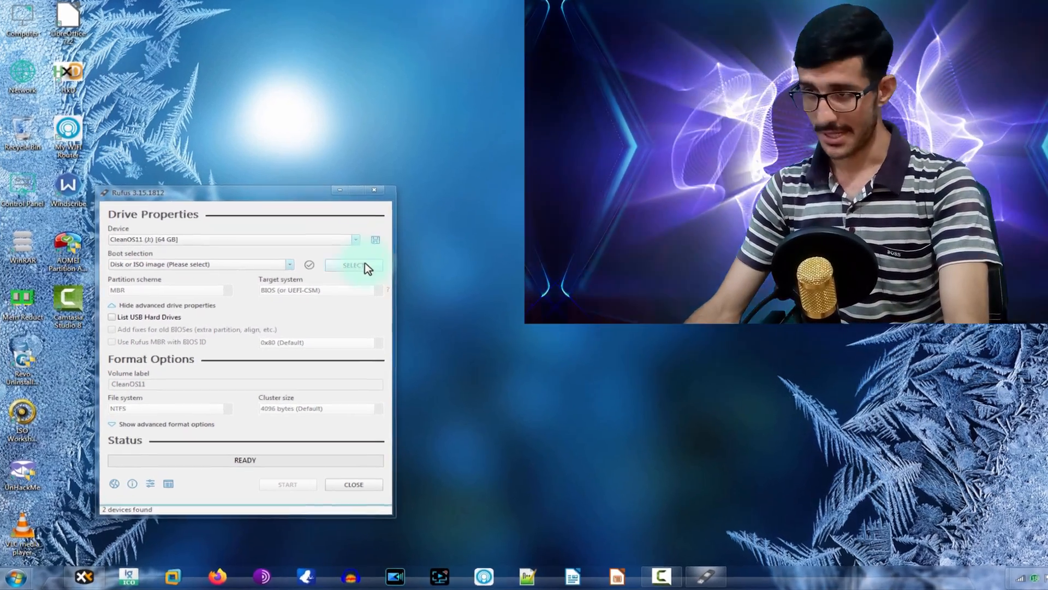
{"action": "left_click_drag", "start_coordinate": [240, 192], "coordinate": [277, 130]}
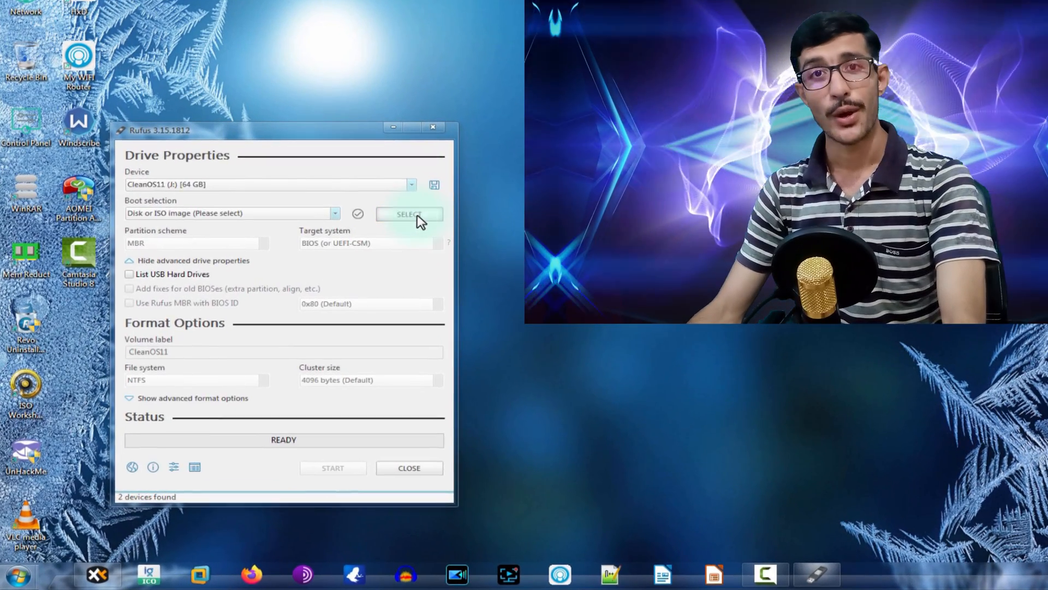
Load Windows BlueCore.iso from Downloads as the boot image, keeping the GPT partition scheme
{"action": "left_click", "coordinate": [410, 213]}
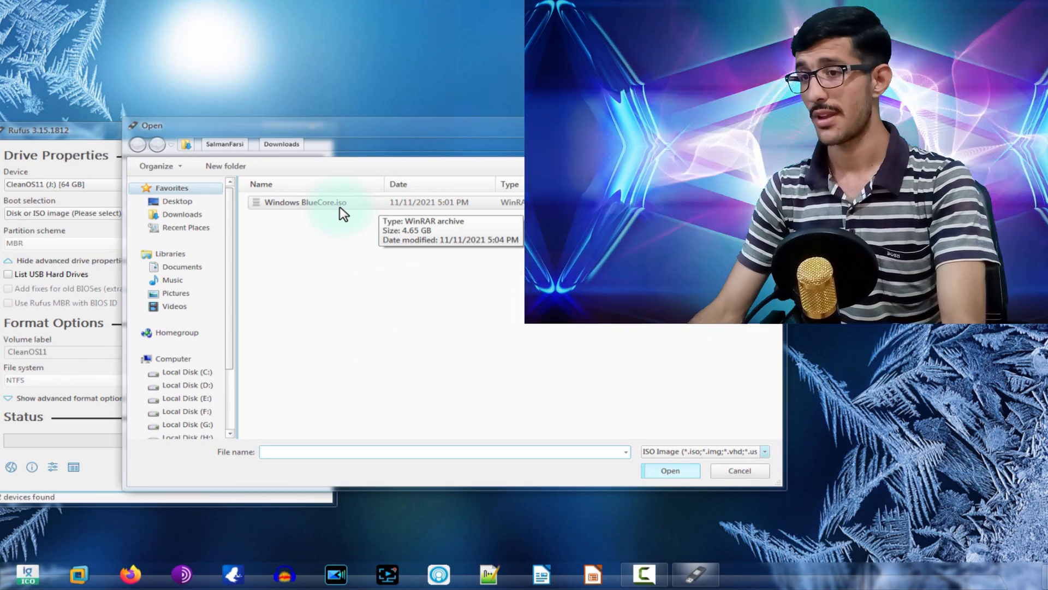
{"action": "left_click", "coordinate": [305, 202]}
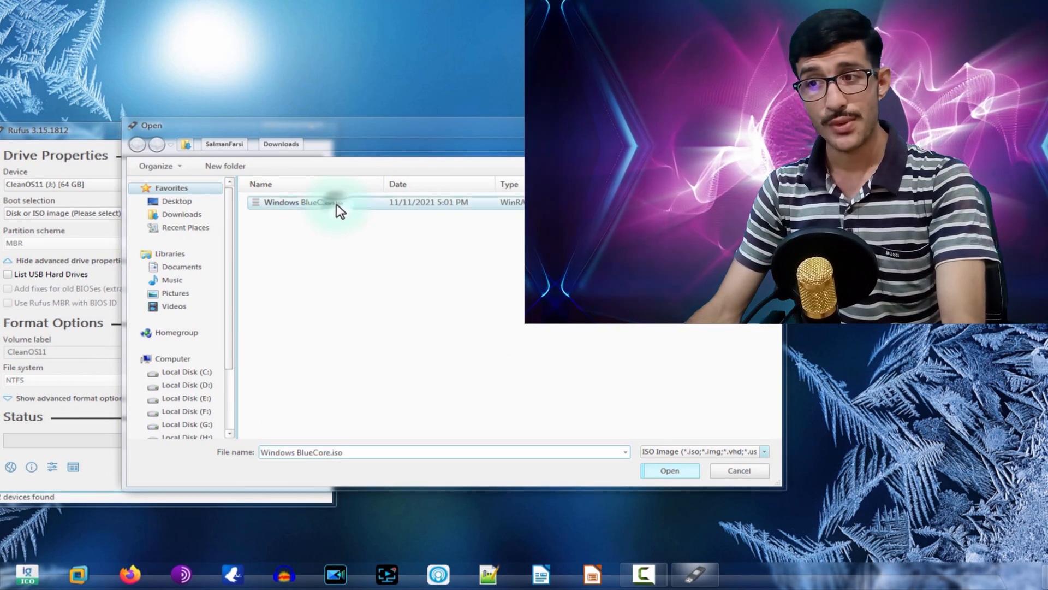
{"action": "left_click", "coordinate": [669, 470]}
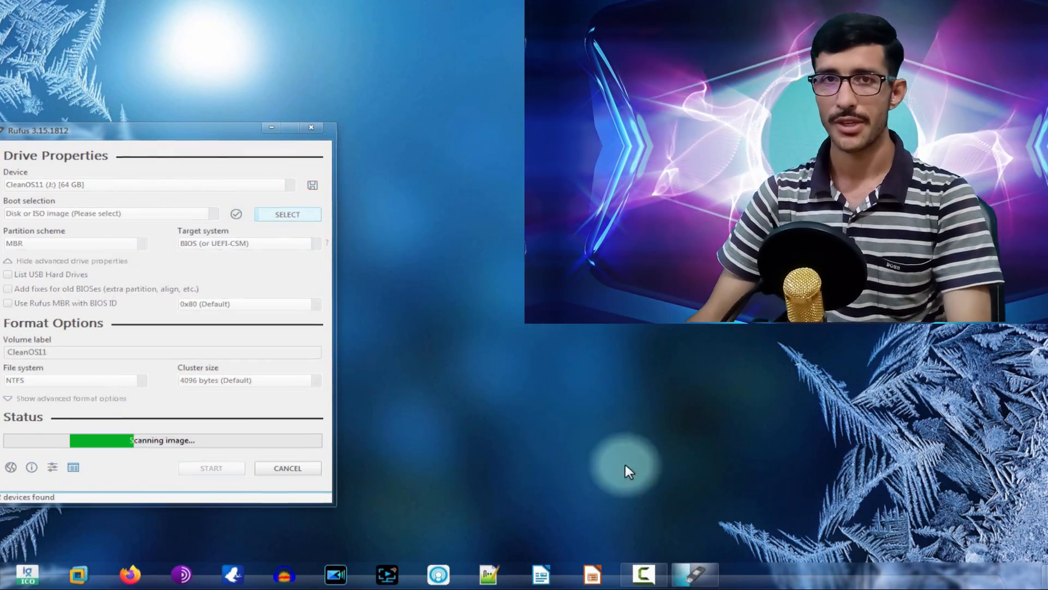
{"action": "left_click", "coordinate": [194, 243]}
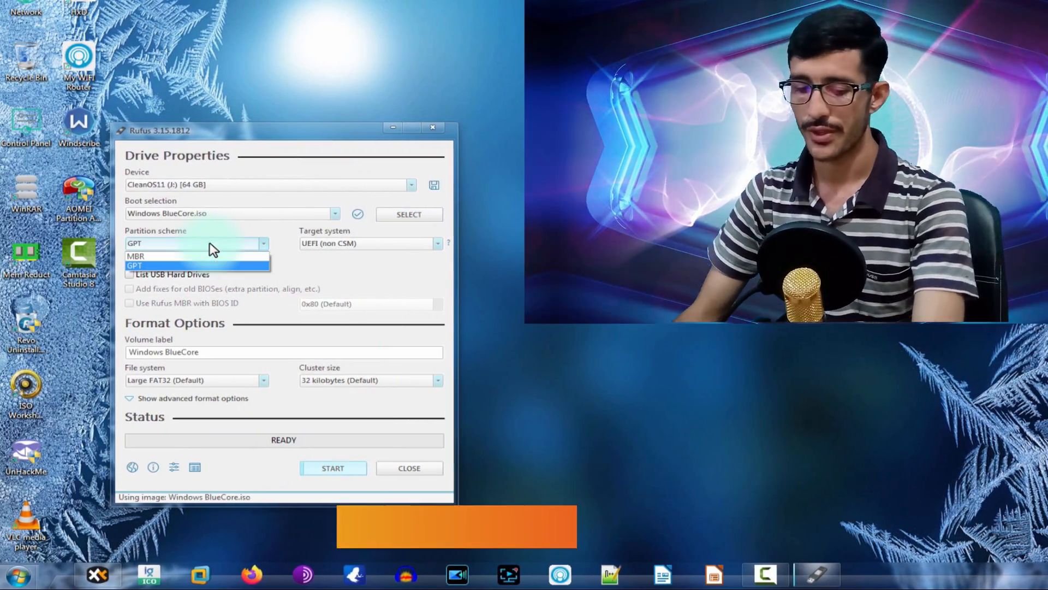
{"action": "left_click", "coordinate": [133, 265]}
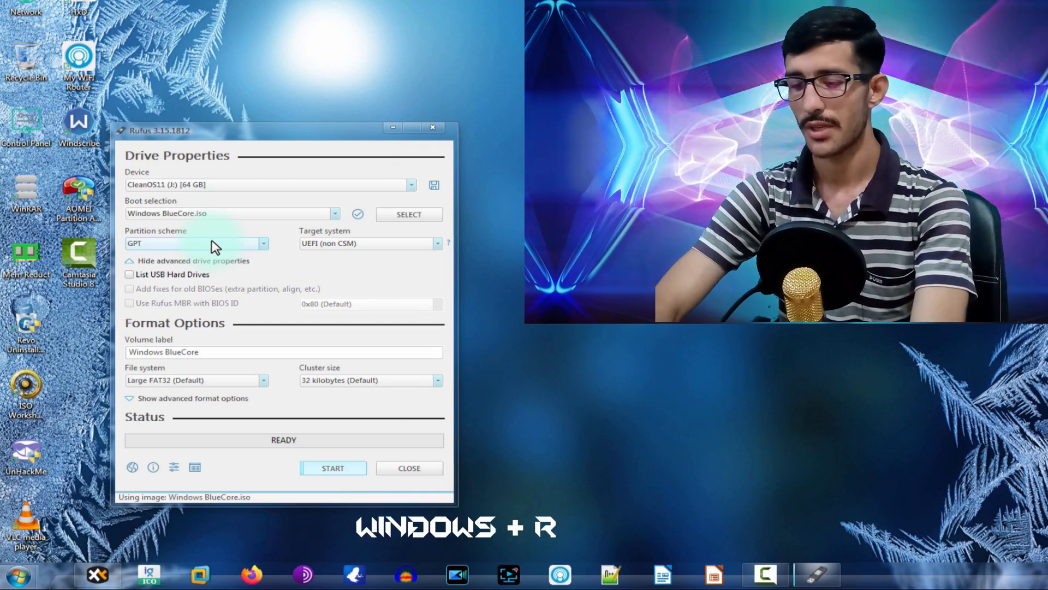
Run diskmgmt.msc and check Disk 0's properties, which show a Master Boot Record partition style
{"action": "type", "text": "diskmgmt.msc"}
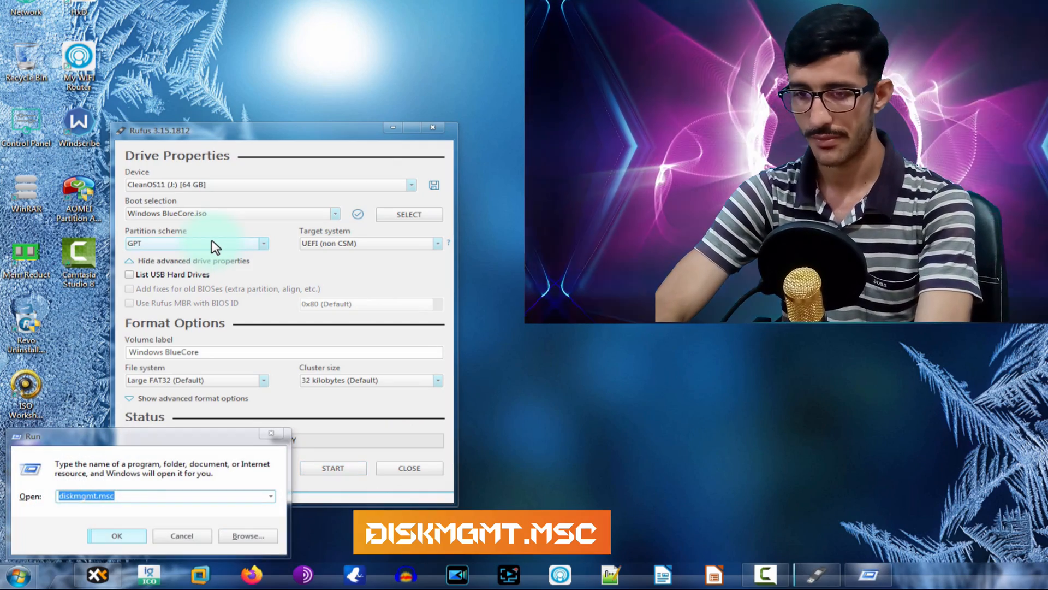
{"action": "type", "text": "diskmgmt.m"}
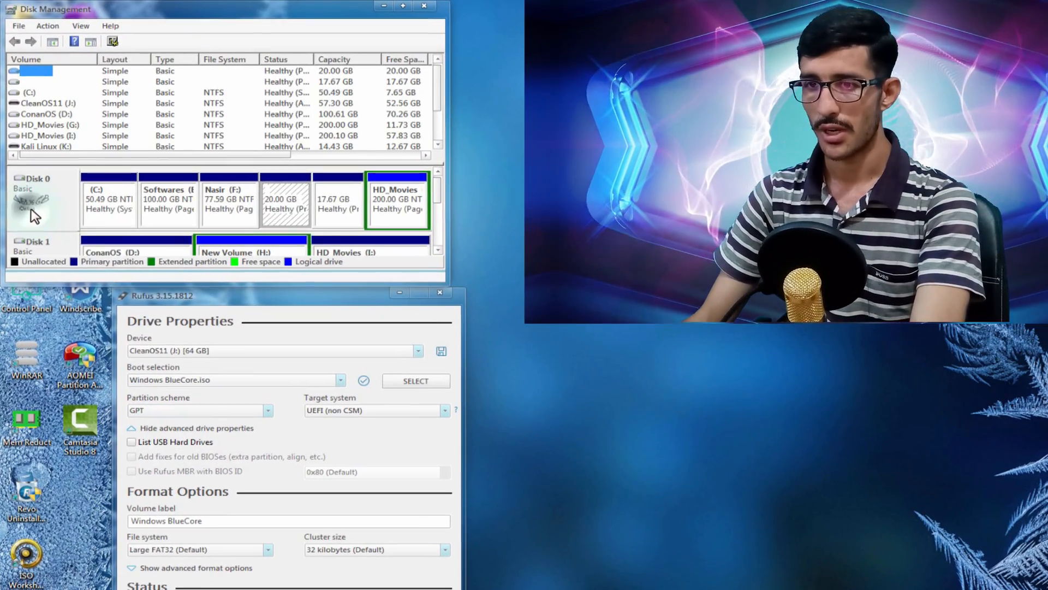
{"action": "right_click", "coordinate": [37, 195]}
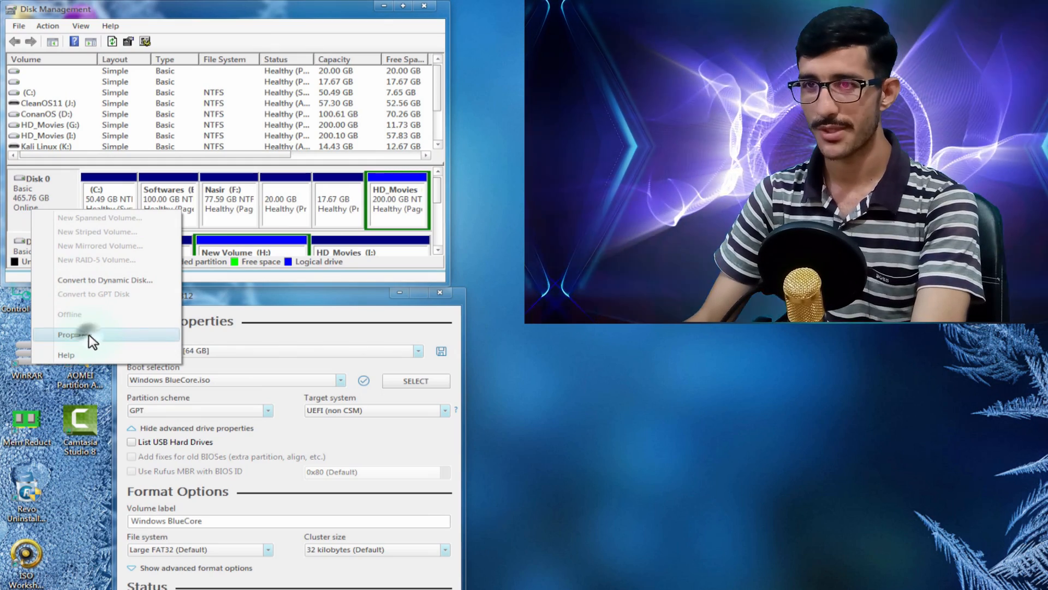
{"action": "left_click", "coordinate": [71, 335]}
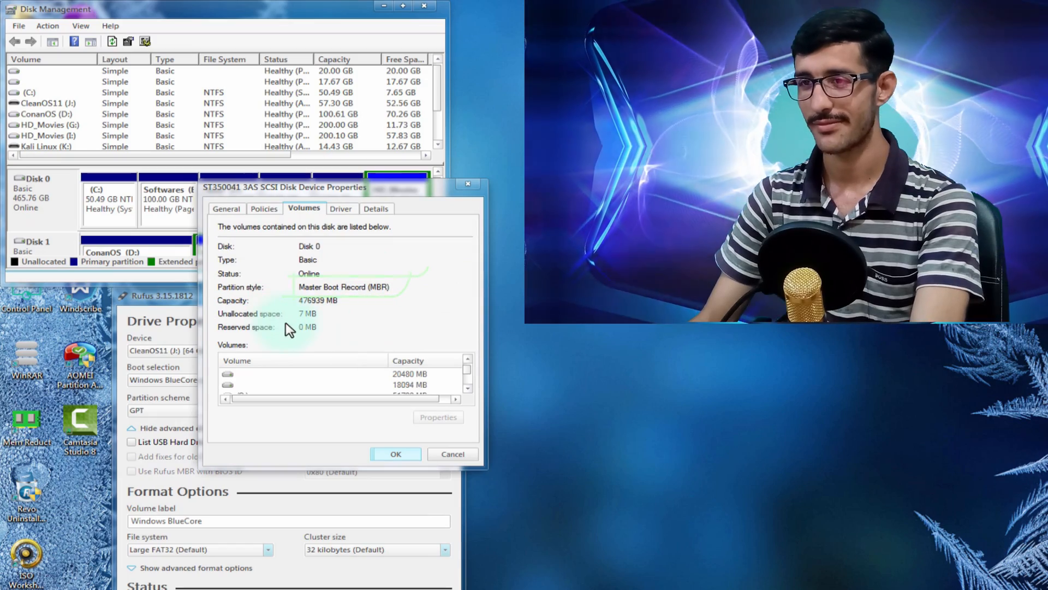
{"action": "left_click", "coordinate": [395, 455]}
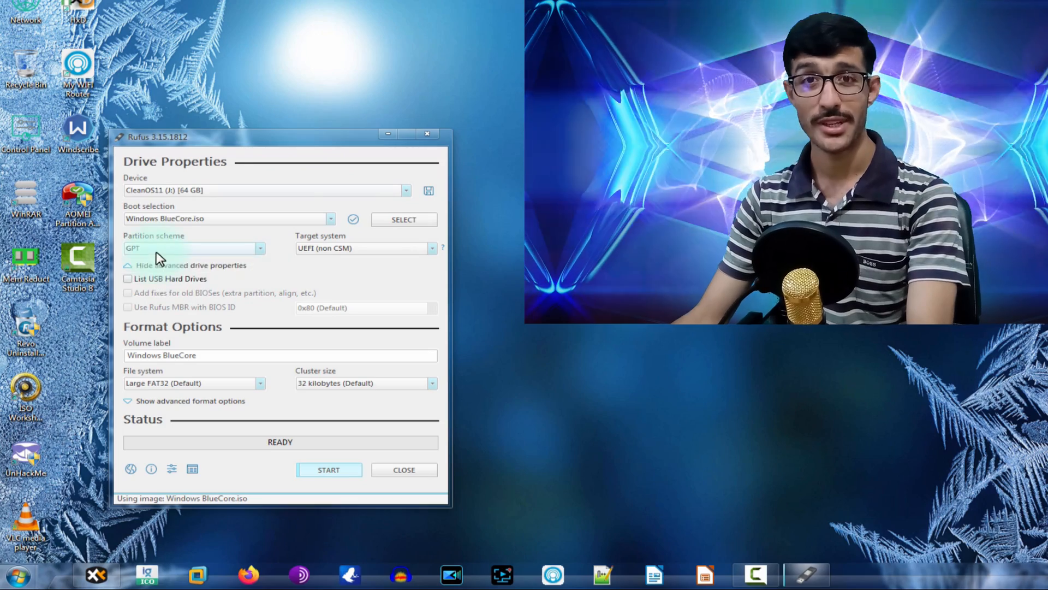
Switch the partition scheme to MBR while keeping the NTFS file system
{"action": "left_click", "coordinate": [194, 248]}
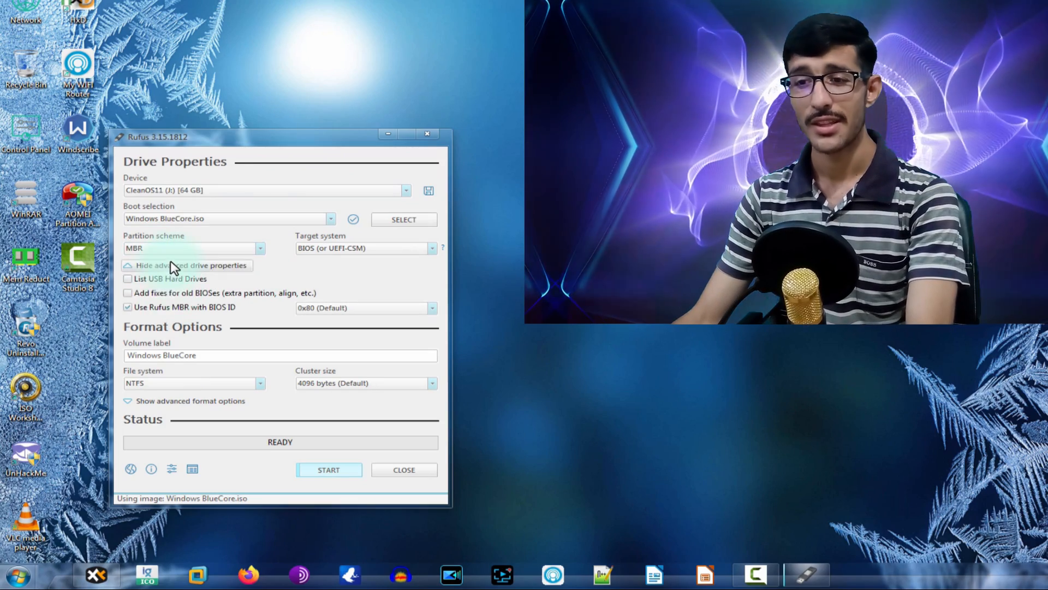
{"action": "left_click", "coordinate": [201, 355]}
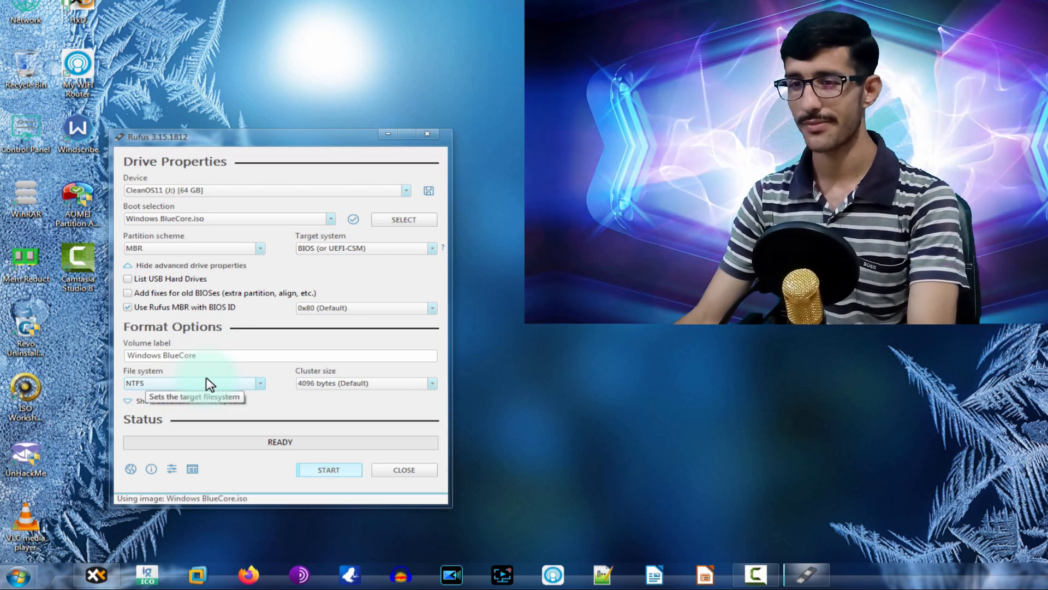
{"action": "left_click", "coordinate": [194, 384]}
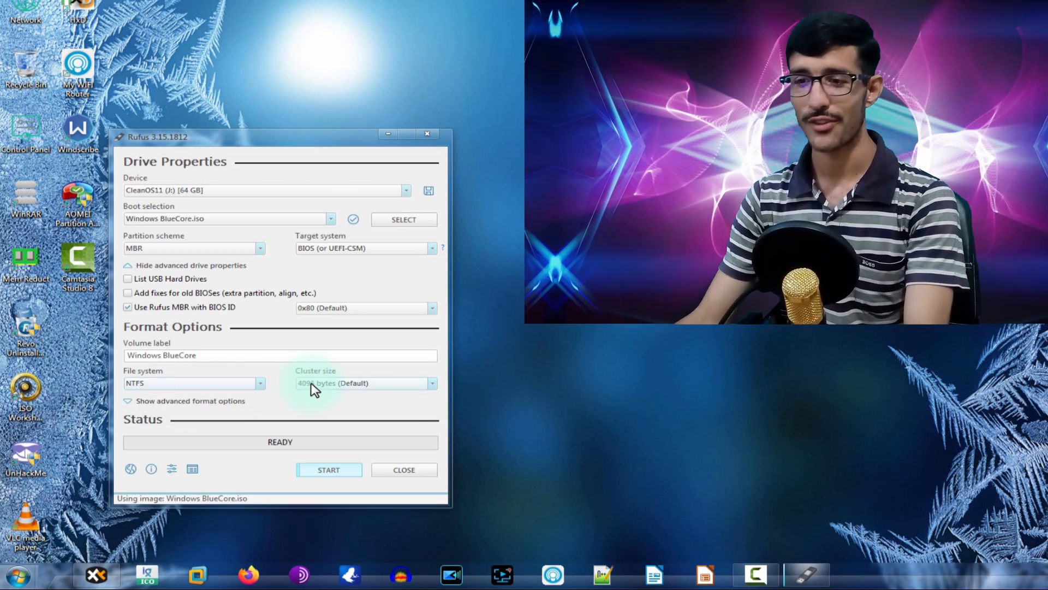
{"action": "mouse_move", "coordinate": [315, 383]}
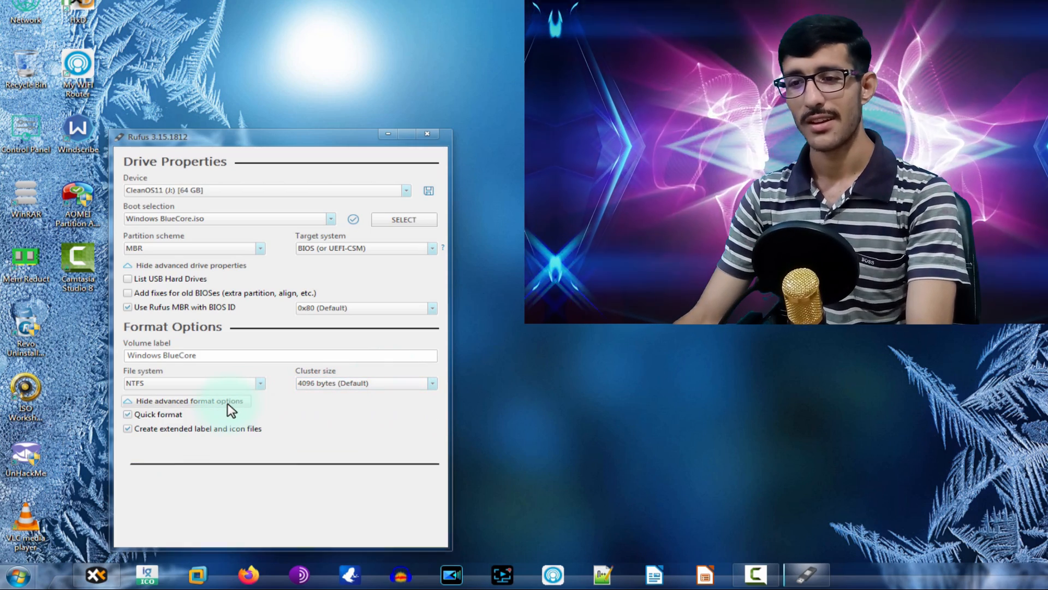
Review the advanced format options and hide them again
{"action": "left_click", "coordinate": [187, 400]}
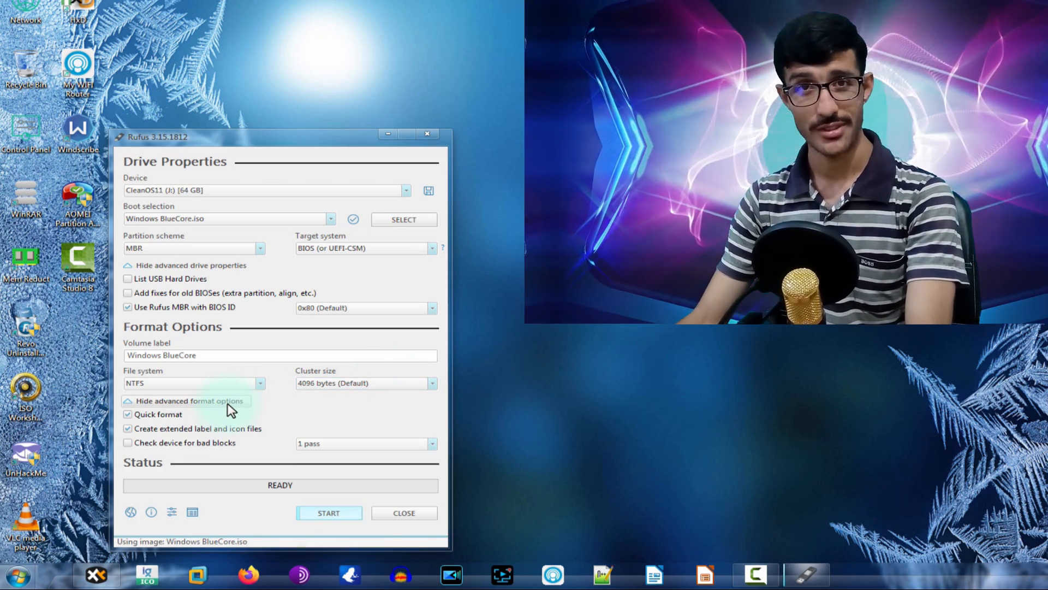
{"action": "left_click", "coordinate": [186, 401]}
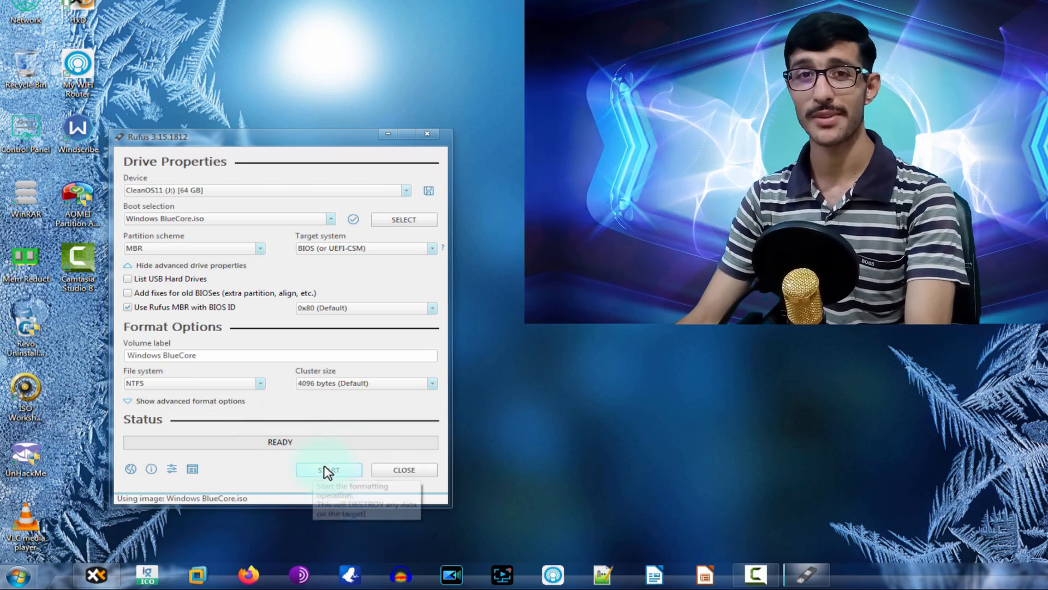
{"action": "mouse_move", "coordinate": [182, 211]}
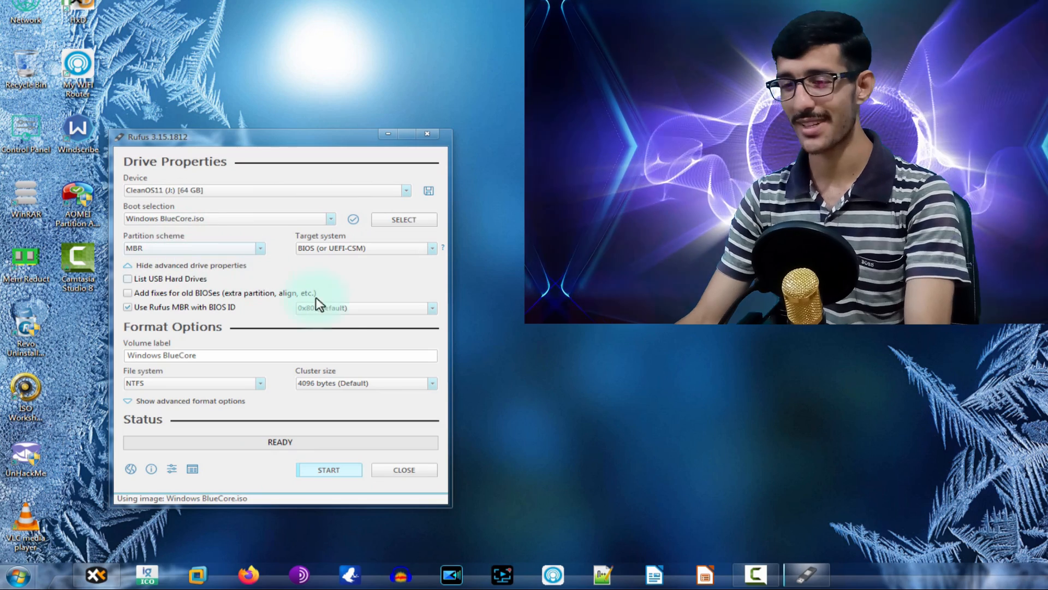
{"action": "mouse_move", "coordinate": [329, 470]}
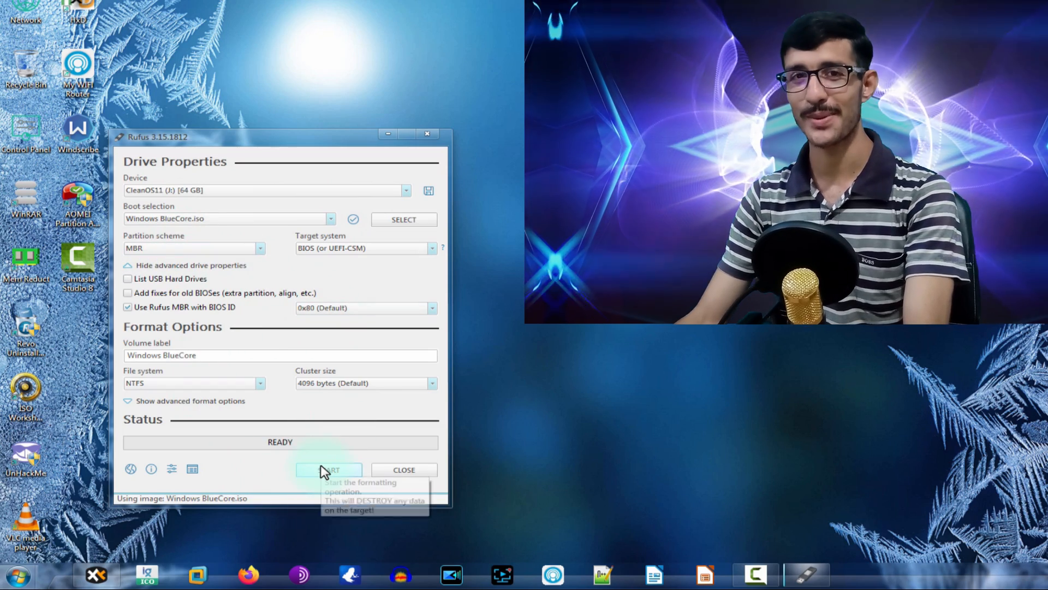
Start writing the ISO and confirm erasing all data on CleanOS11
{"action": "left_click", "coordinate": [329, 469]}
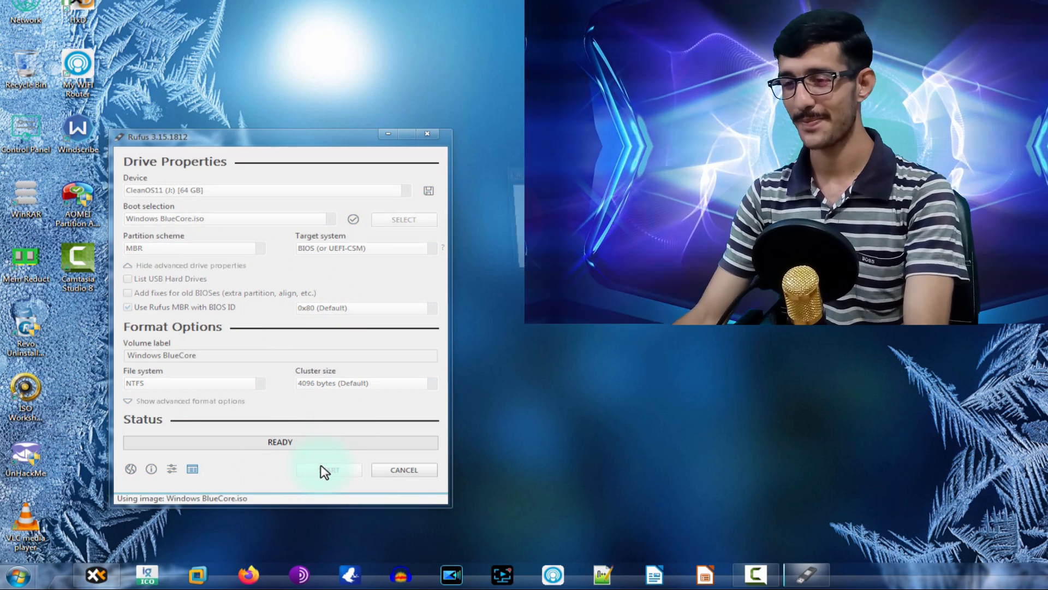
{"action": "left_click", "coordinate": [329, 469]}
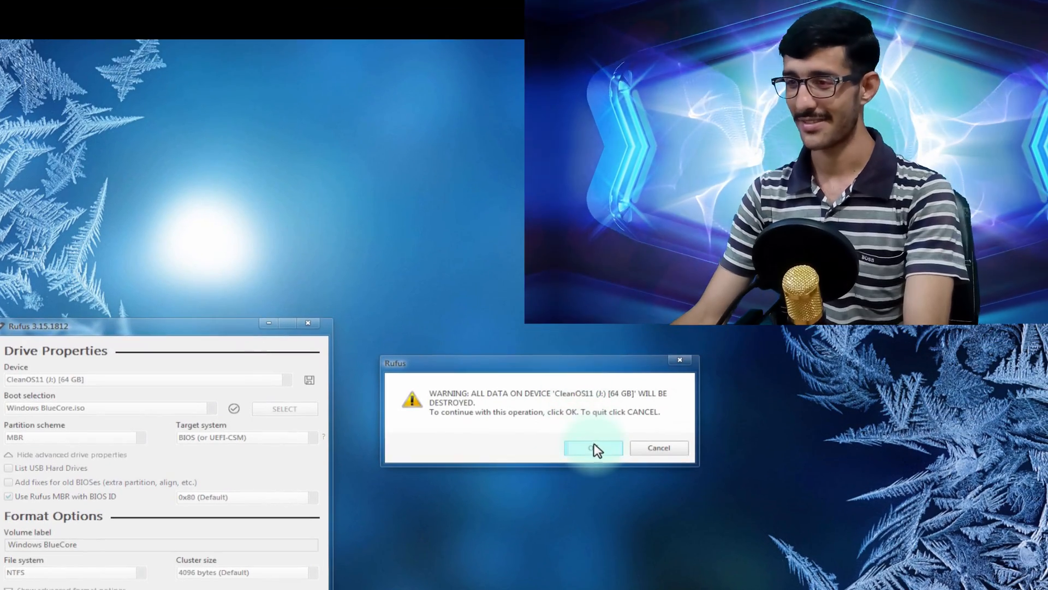
{"action": "left_click", "coordinate": [593, 448]}
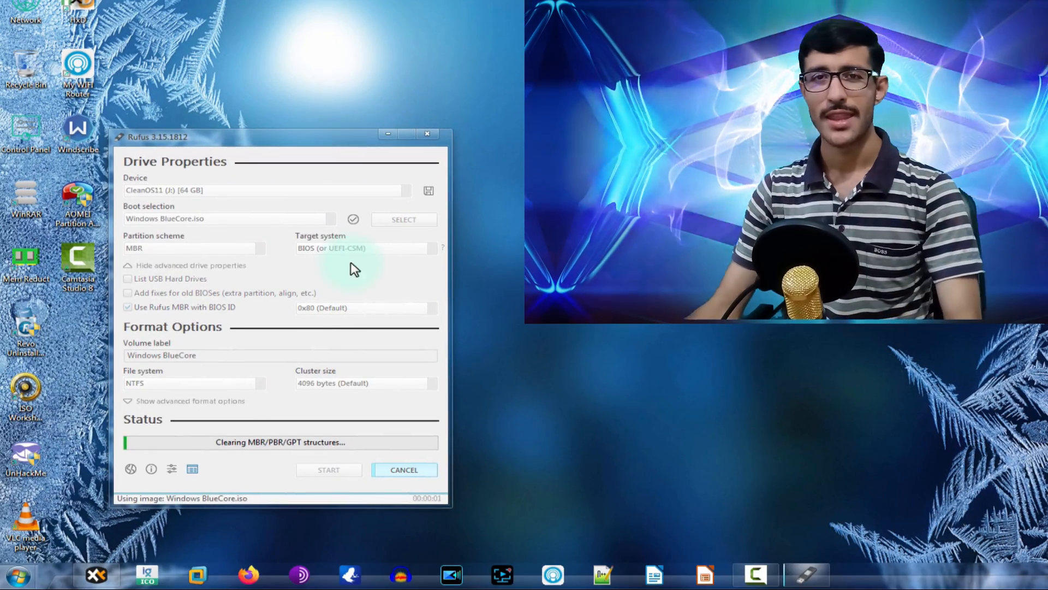